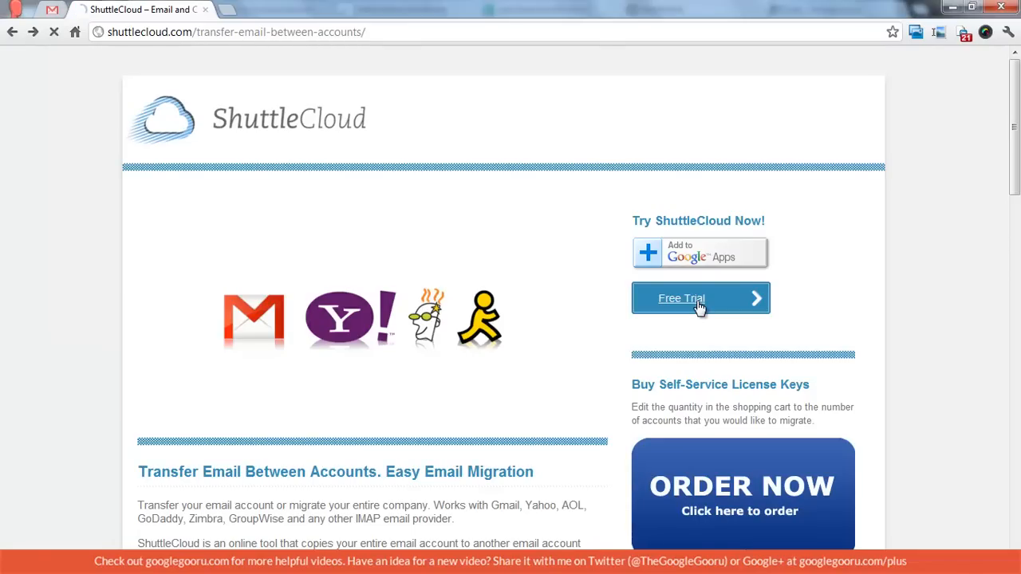
- Start a ShuttleCloud free trial to open the email migration form
{"action": "left_click", "coordinate": [700, 297]}
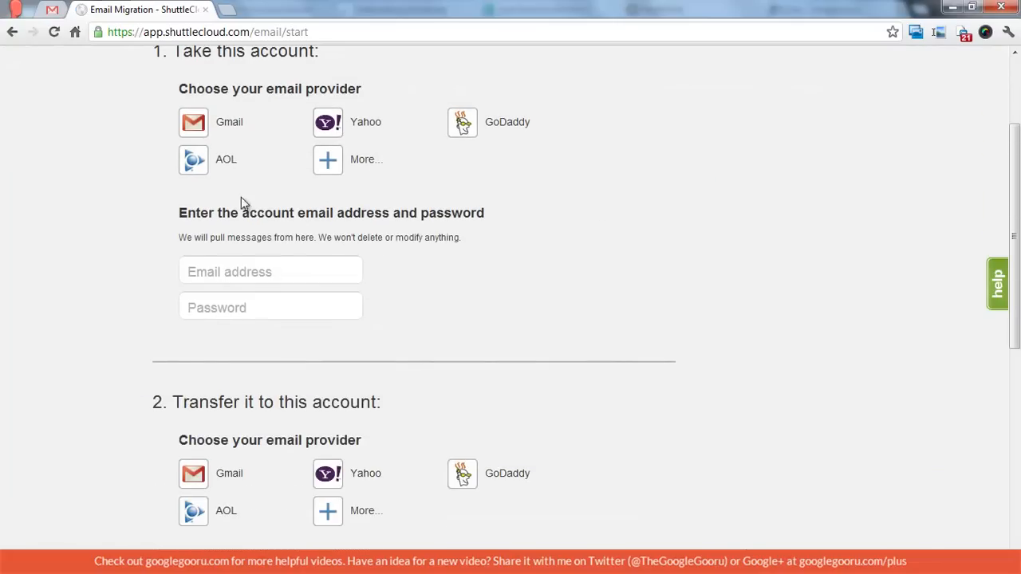
{"action": "left_click", "coordinate": [229, 122]}
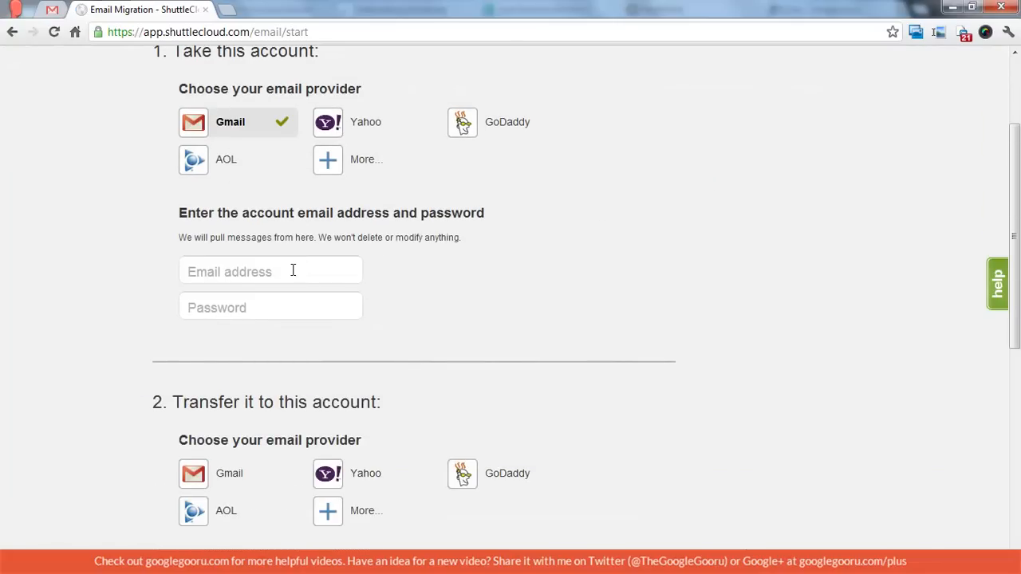
{"action": "left_click", "coordinate": [270, 272]}
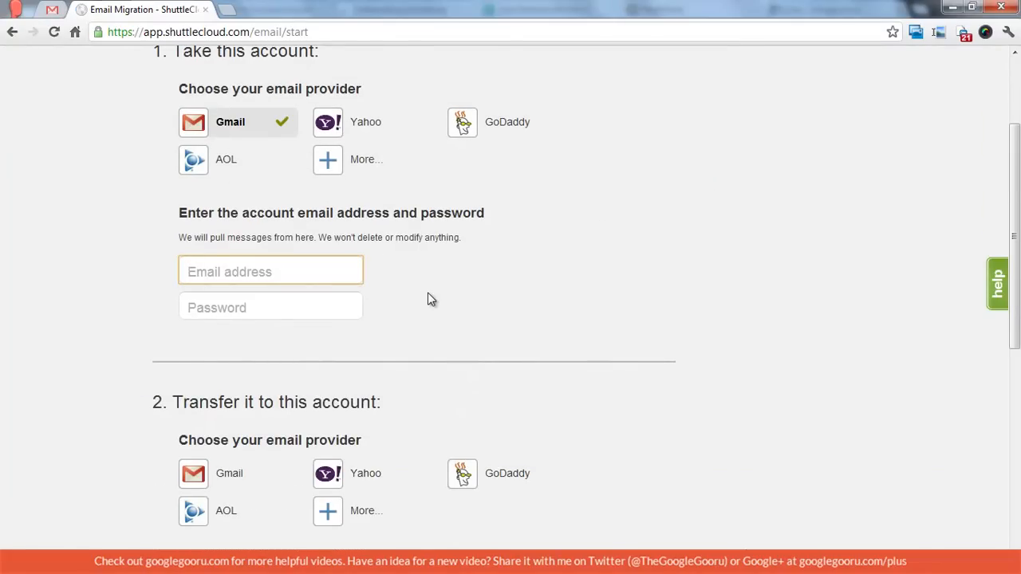
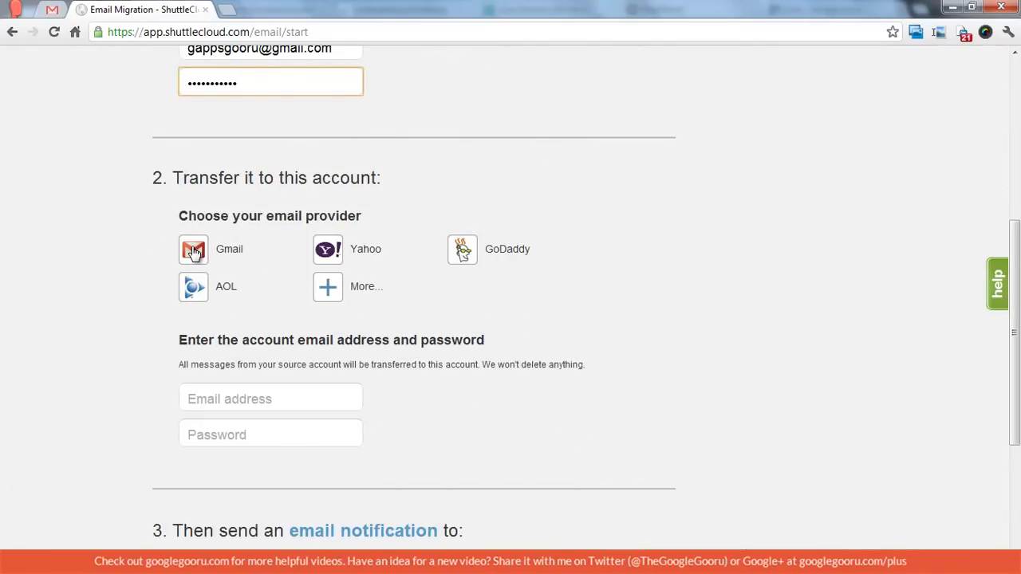
- Choose Gmail as the destination provider and enter the gooru account details
{"action": "left_click", "coordinate": [193, 249]}
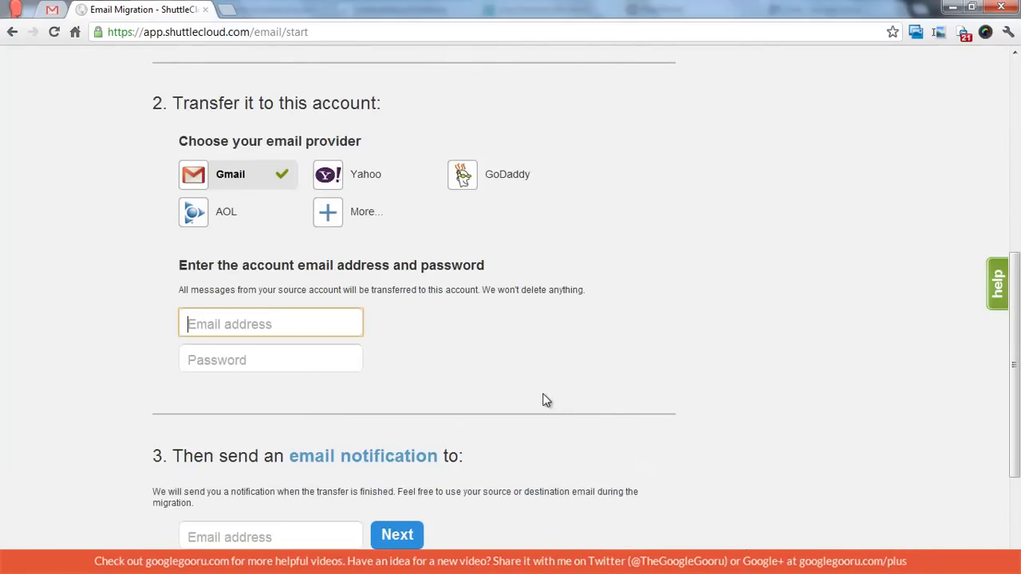
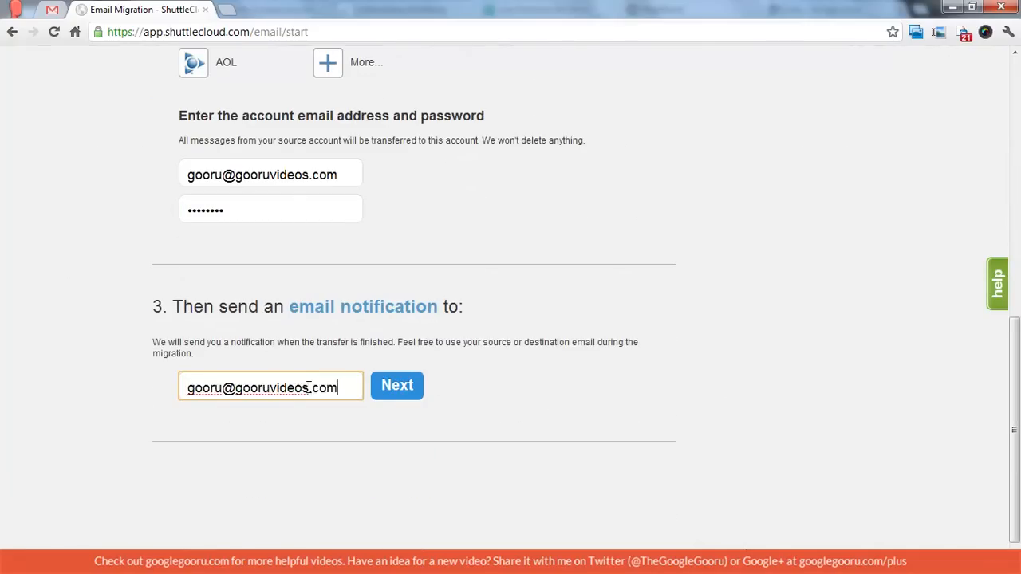
{"action": "left_click", "coordinate": [397, 385]}
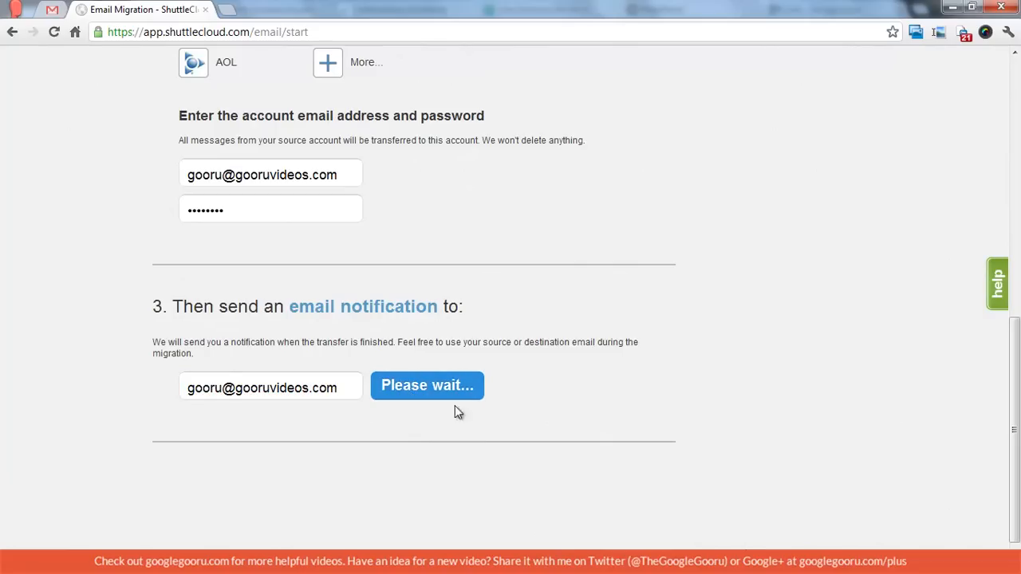
{"action": "left_click", "coordinate": [427, 385]}
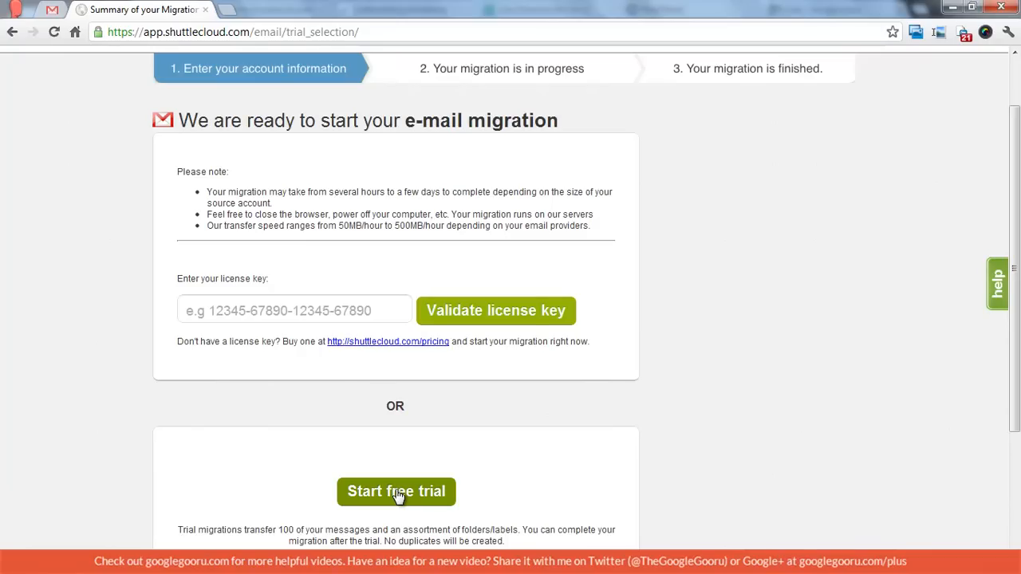
- Start the migration as a free trial from the summary page
{"action": "left_click", "coordinate": [396, 491]}
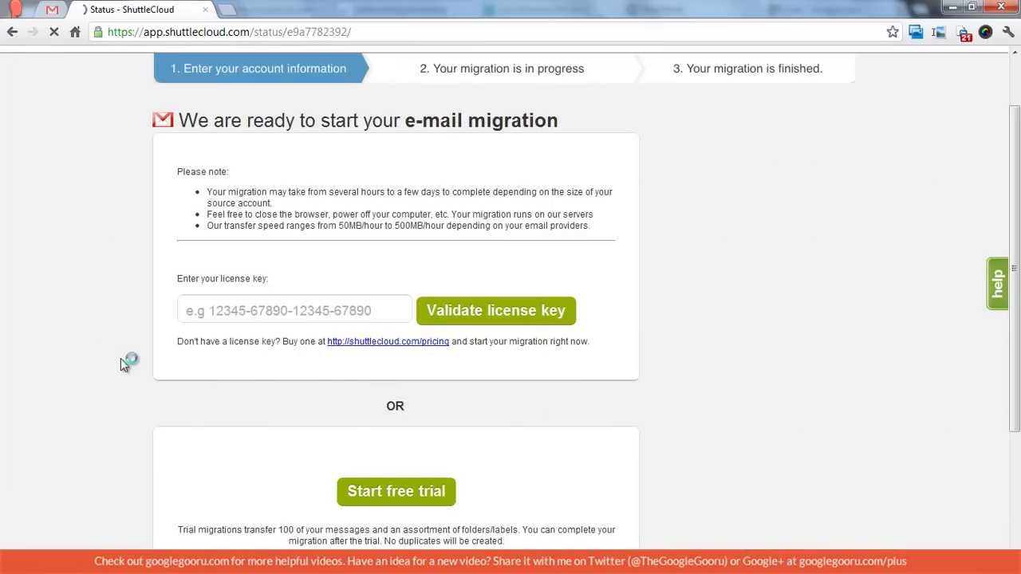
{"action": "left_click", "coordinate": [395, 492]}
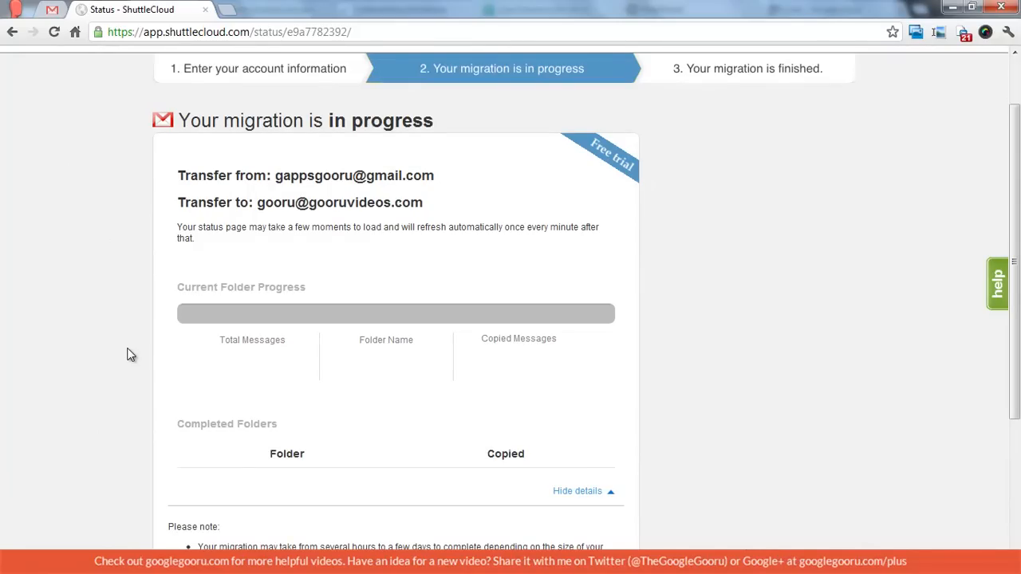
{"action": "scroll", "scroll_direction": "down", "scroll_amount": 3}
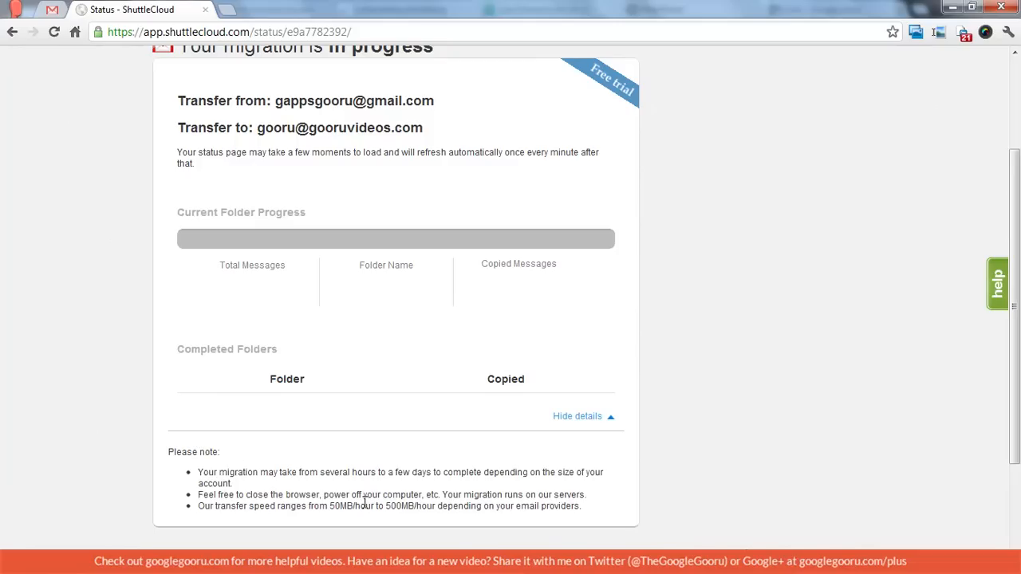
{"action": "mouse_move", "coordinate": [102, 360]}
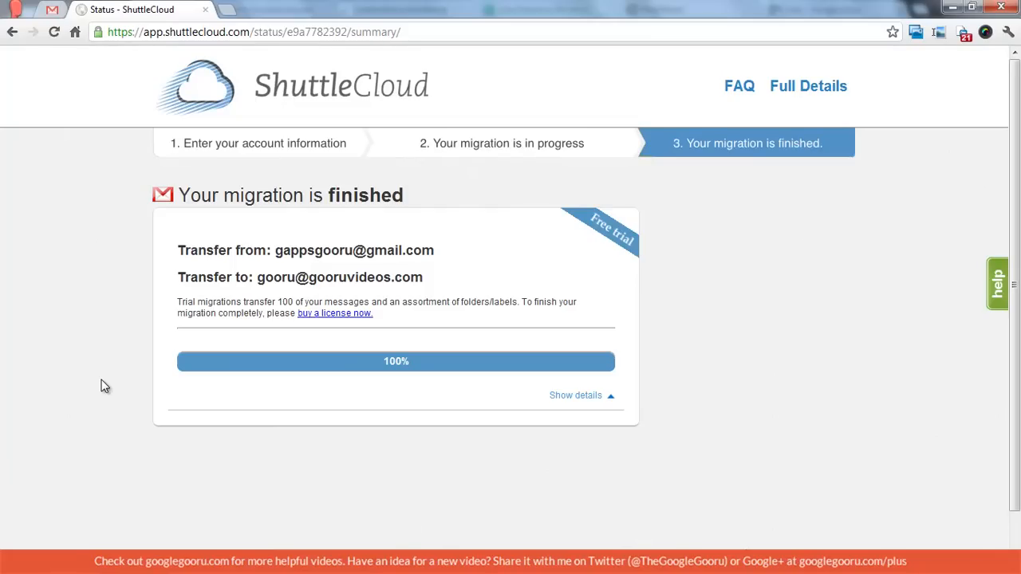
- Scroll down the status page to review the finished migration at 100%
{"action": "scroll", "scroll_direction": "down", "scroll_amount": 3}
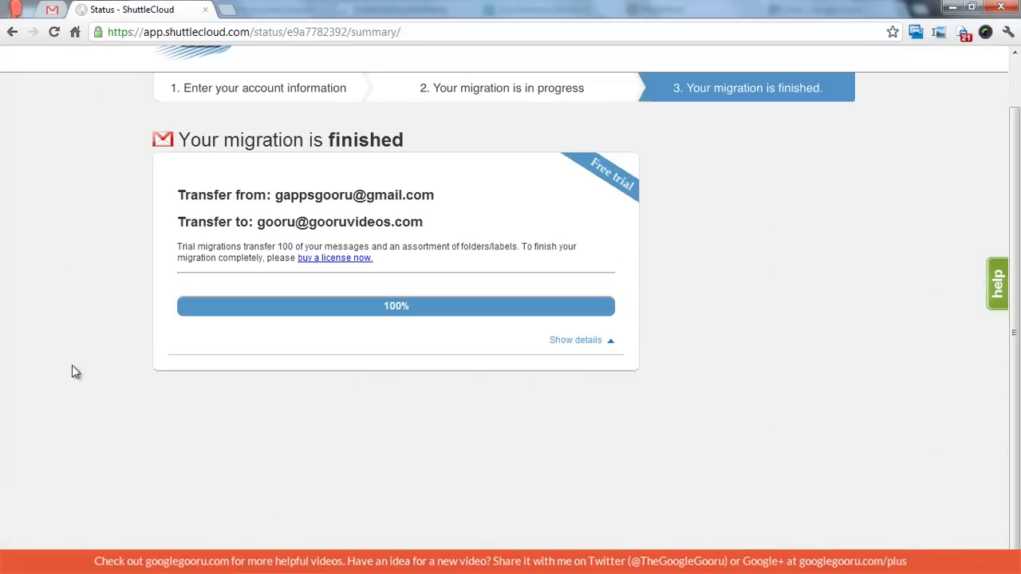
{"action": "mouse_move", "coordinate": [831, 280]}
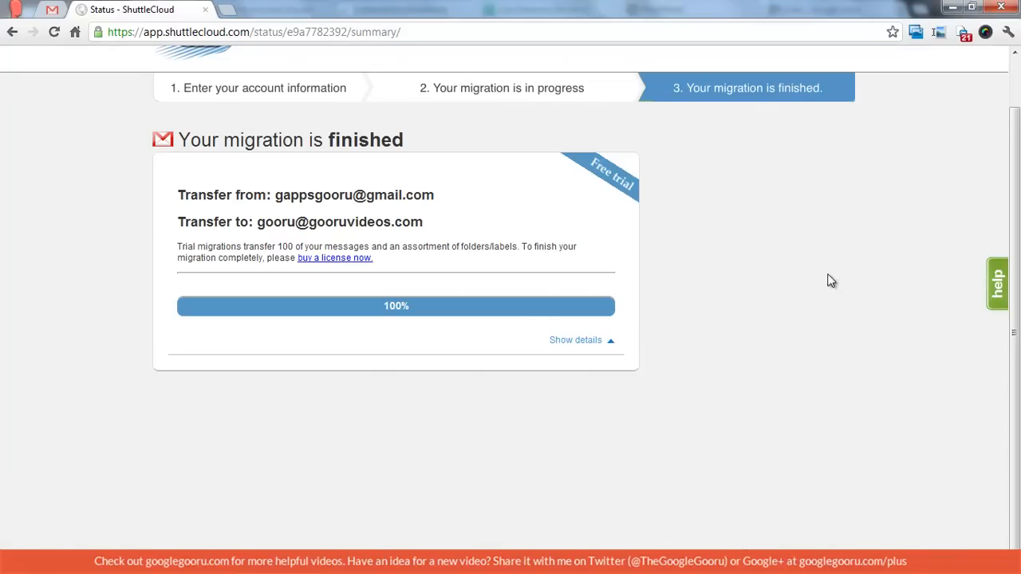